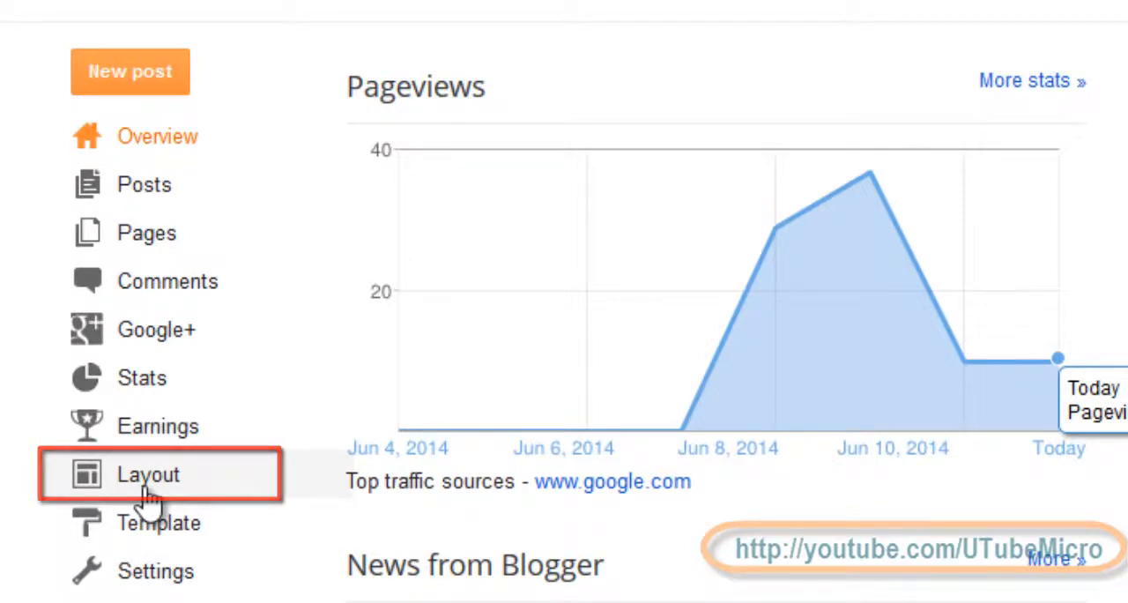
Go to the Layout page of the How To Create a Blog blog.
click(148, 474)
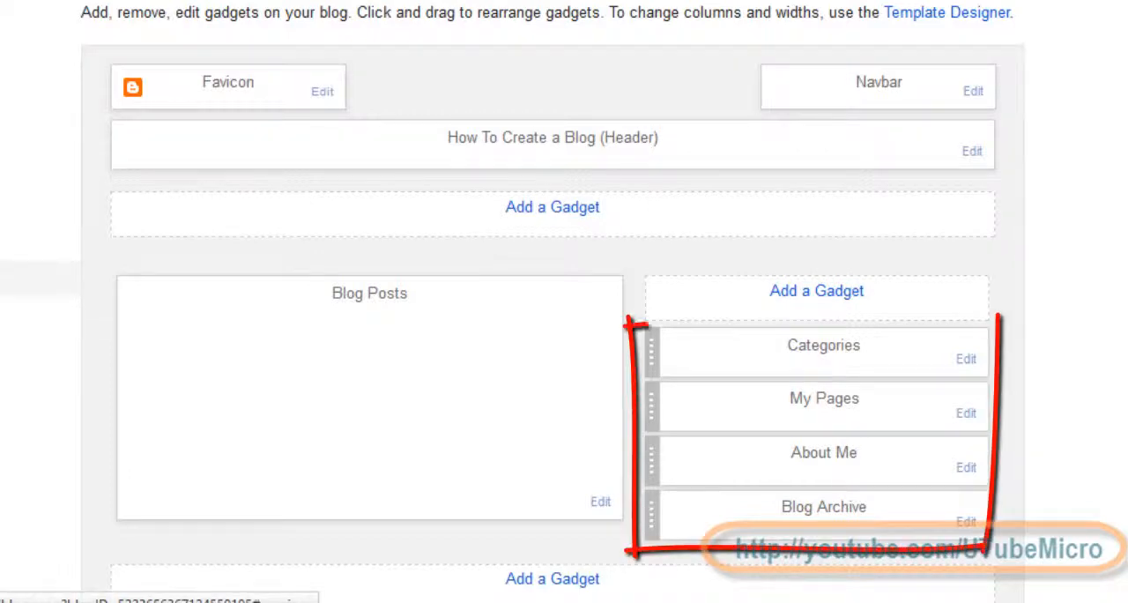
mouse_move(215, 243)
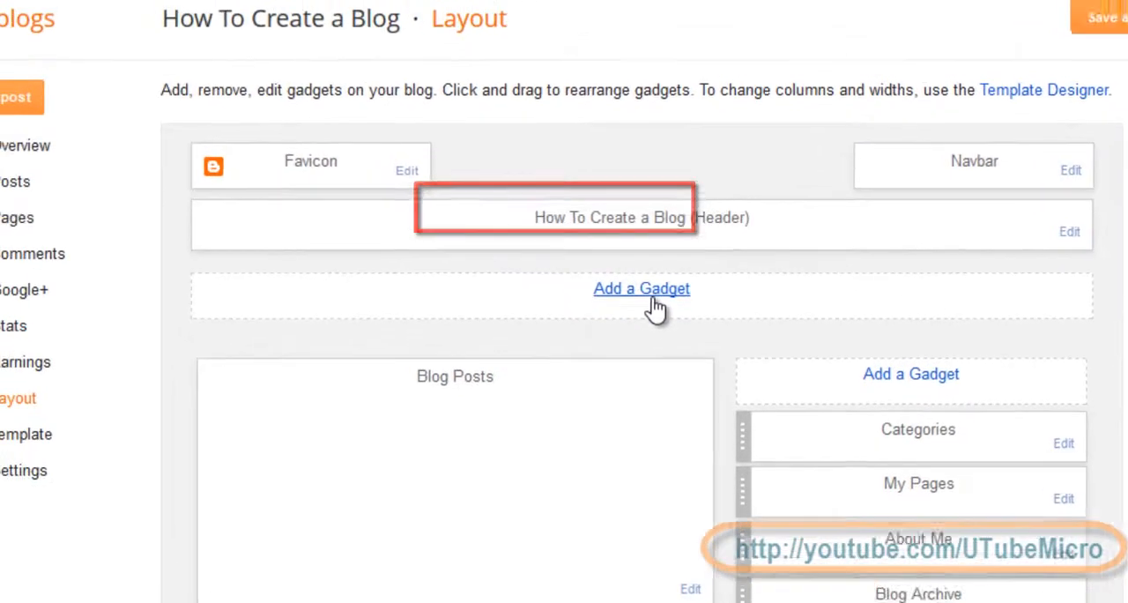
Add a gadget beneath the header and locate Pages in the gadget list.
click(641, 289)
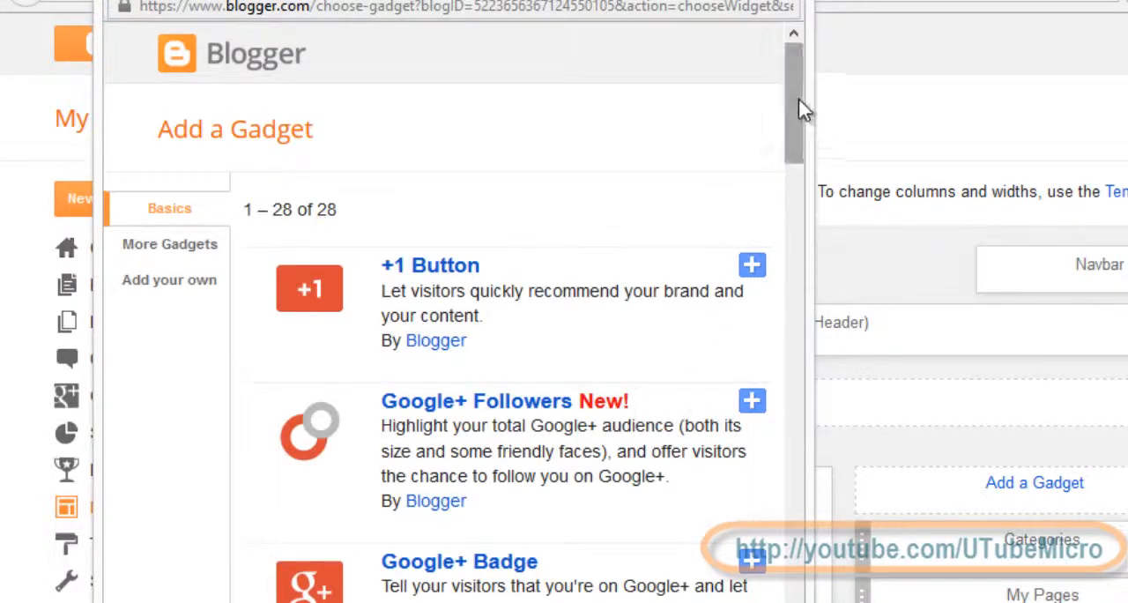
scroll(down, 3)
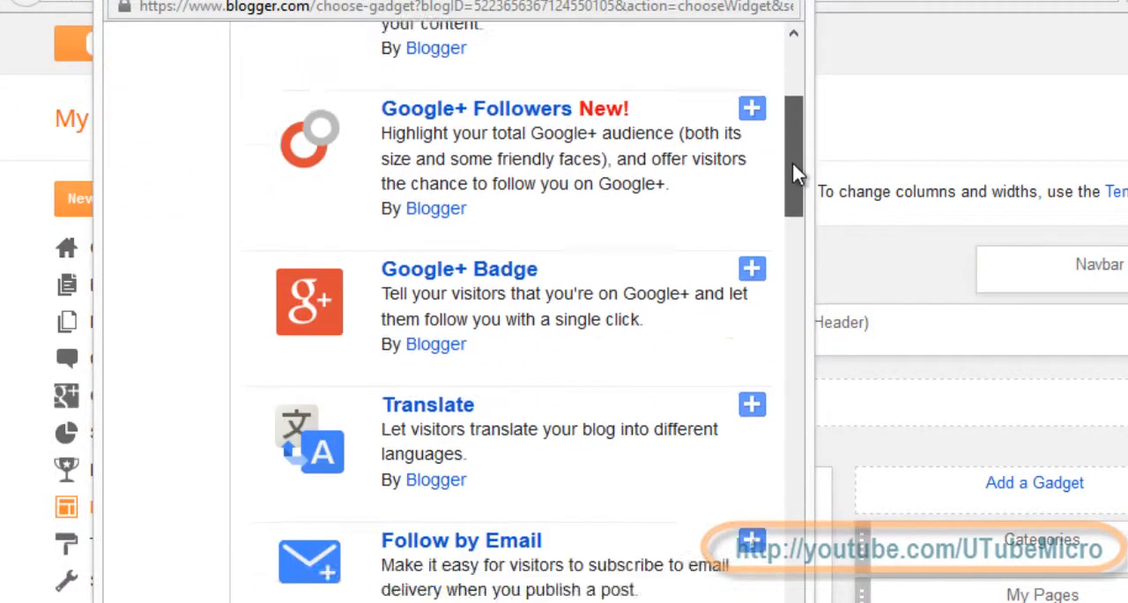
scroll(down, 3)
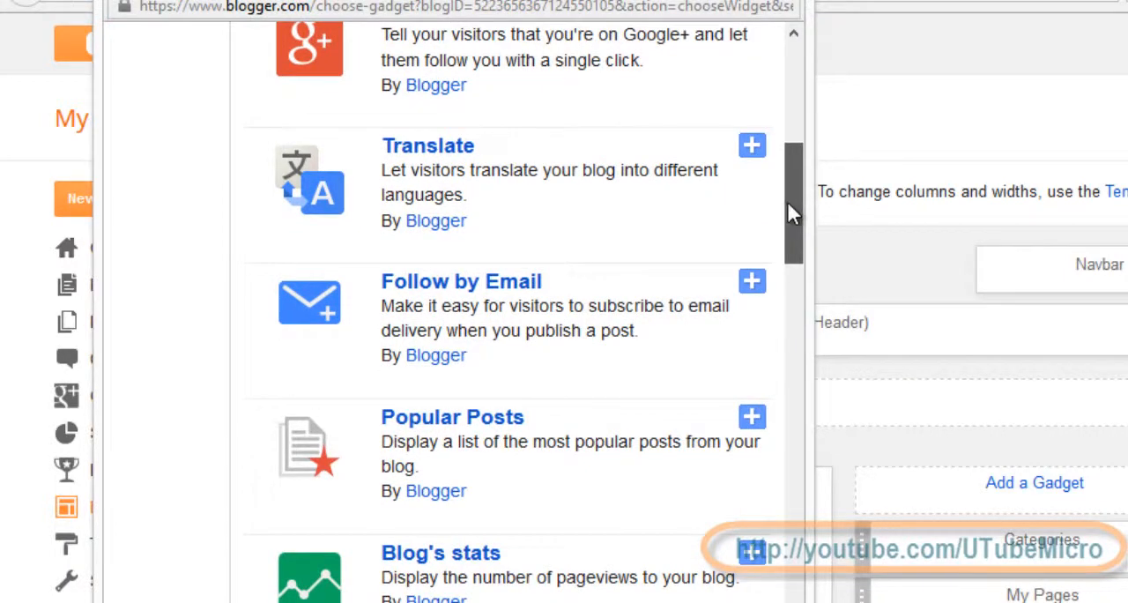
scroll(down, 3)
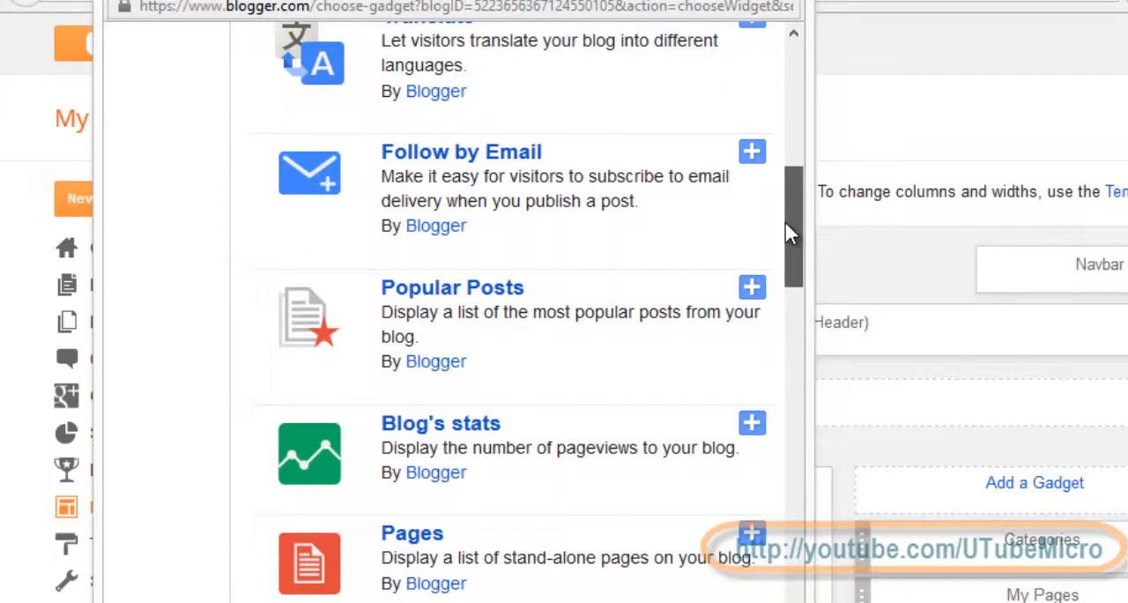
scroll(down, 3)
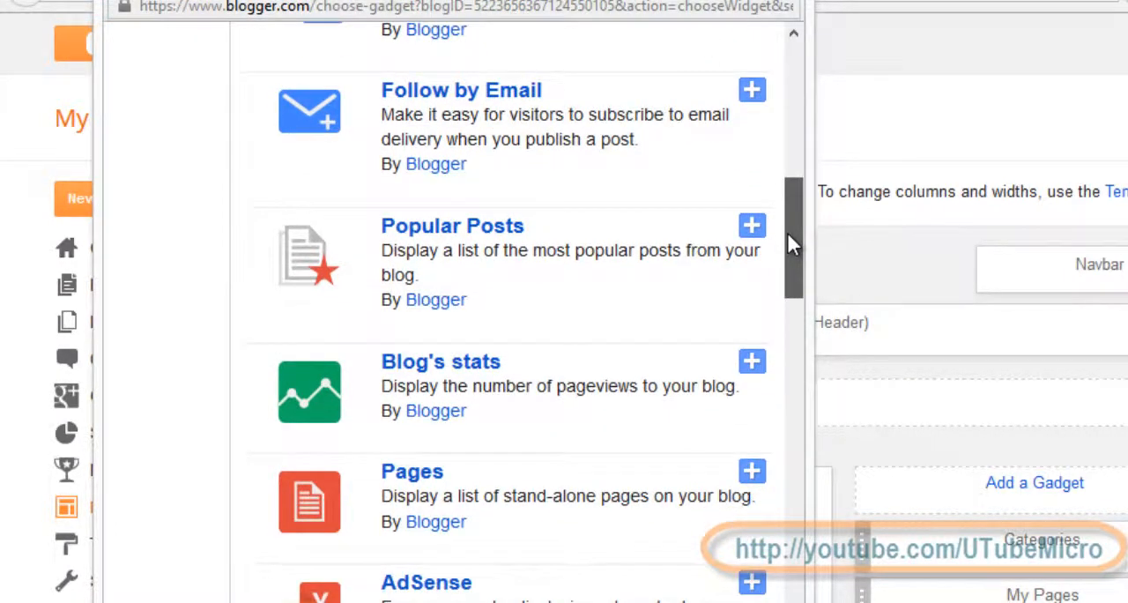
scroll(down, 3)
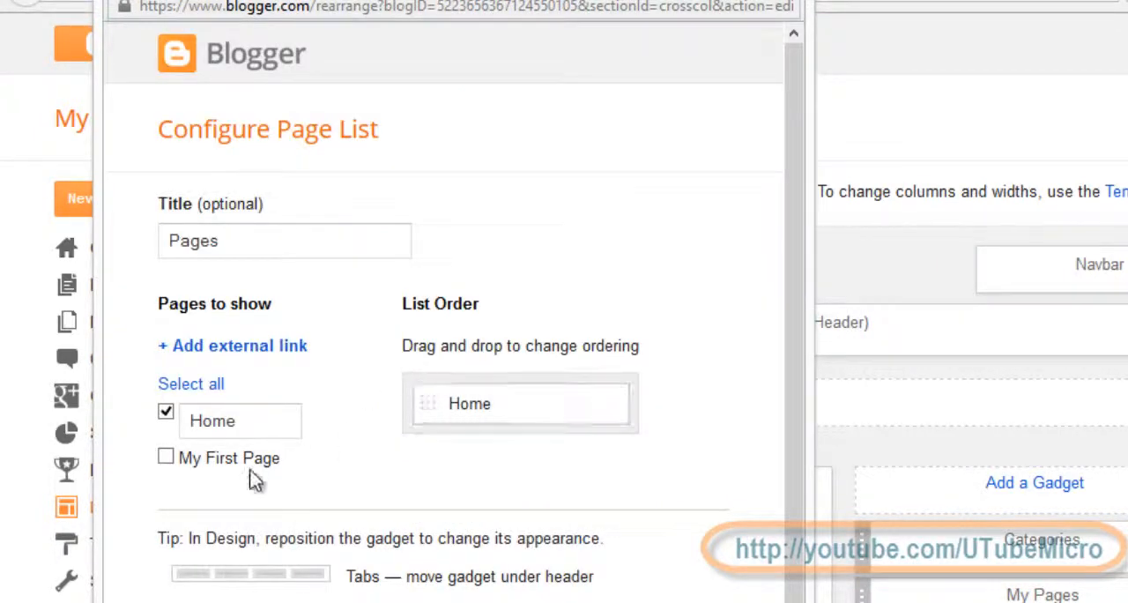
Include My First Page alongside Home in the Pages gadget and save it.
click(166, 458)
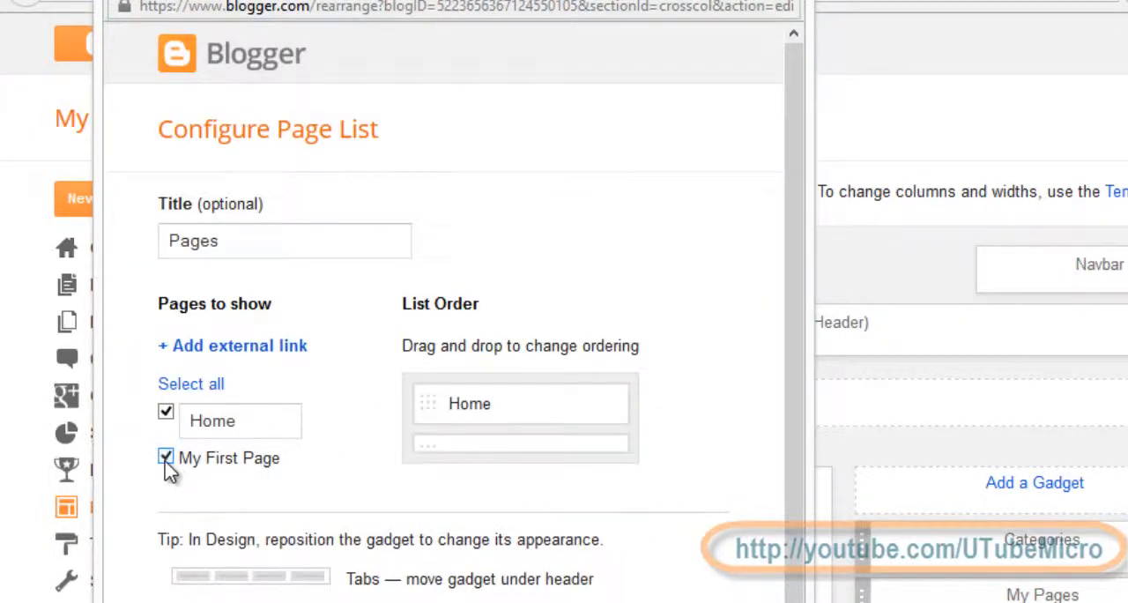
click(283, 240)
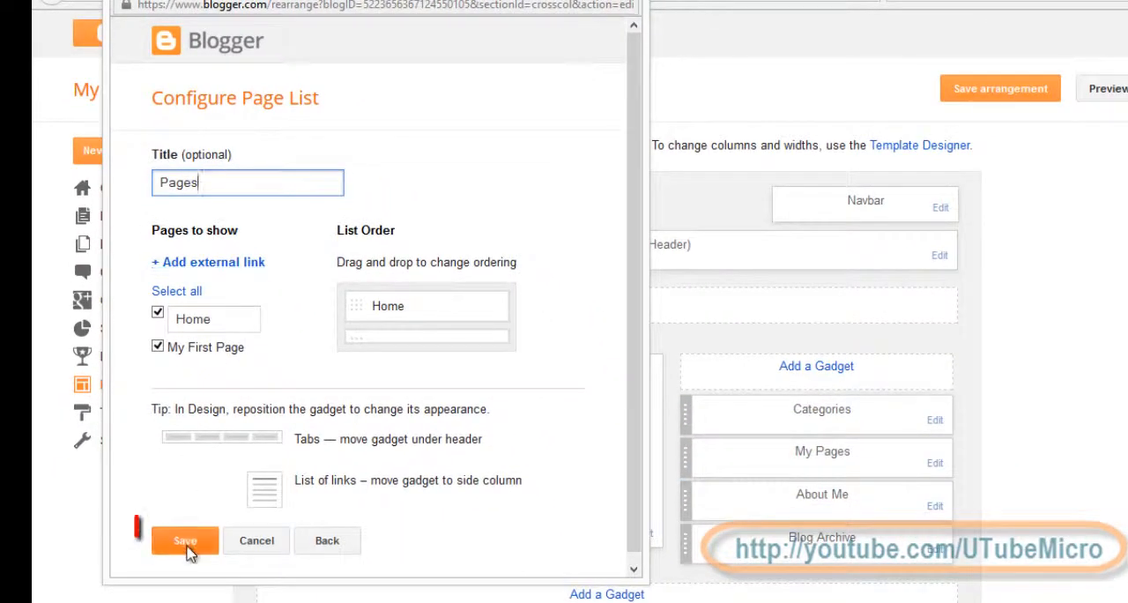
click(185, 540)
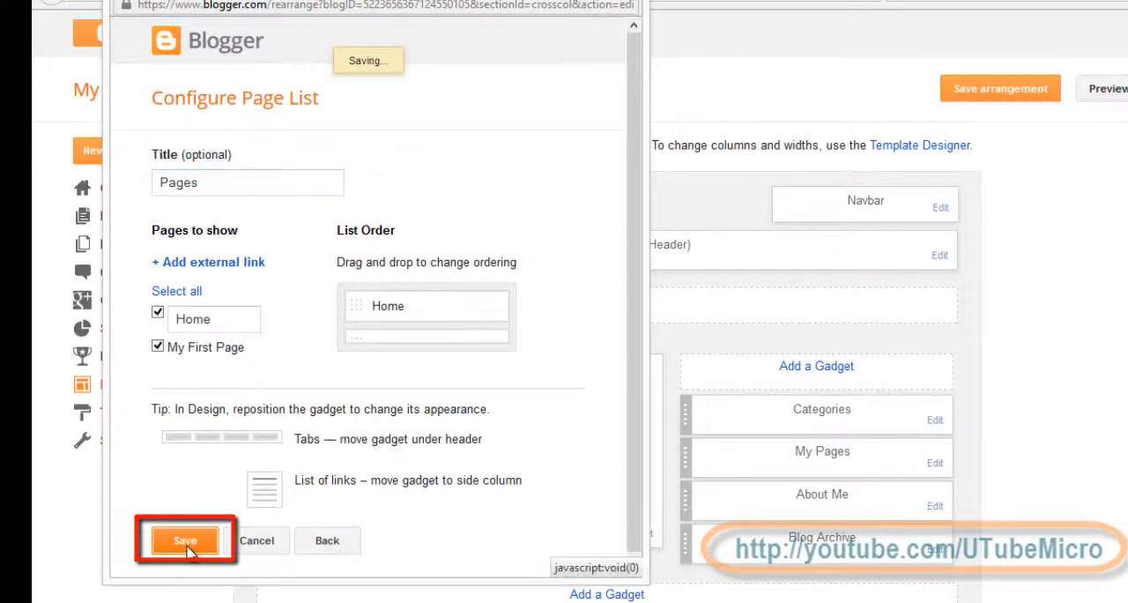
click(185, 539)
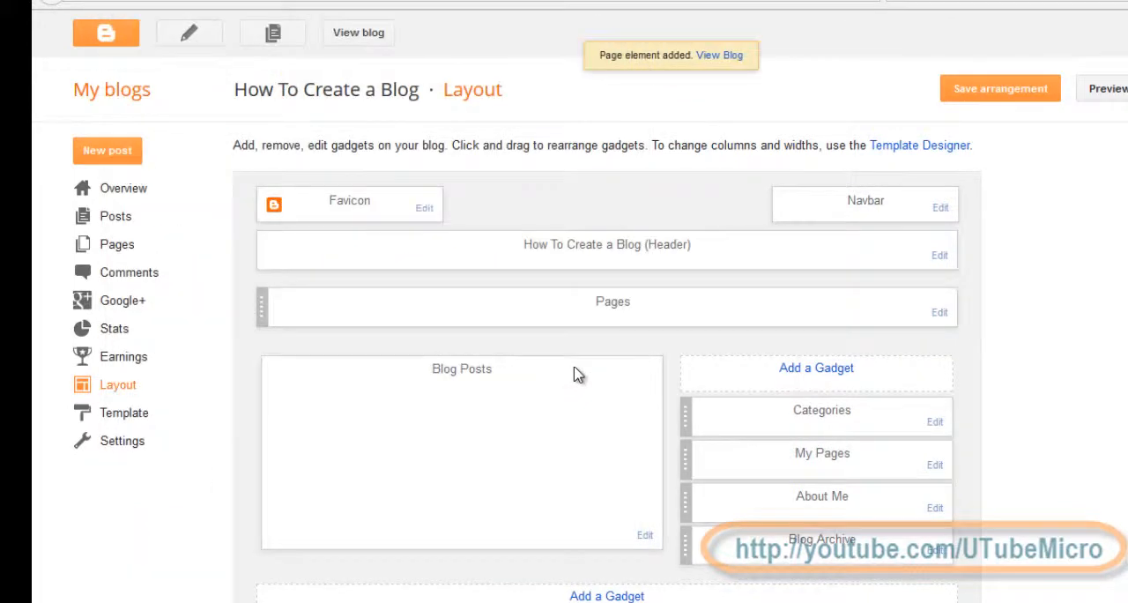
mouse_move(656, 303)
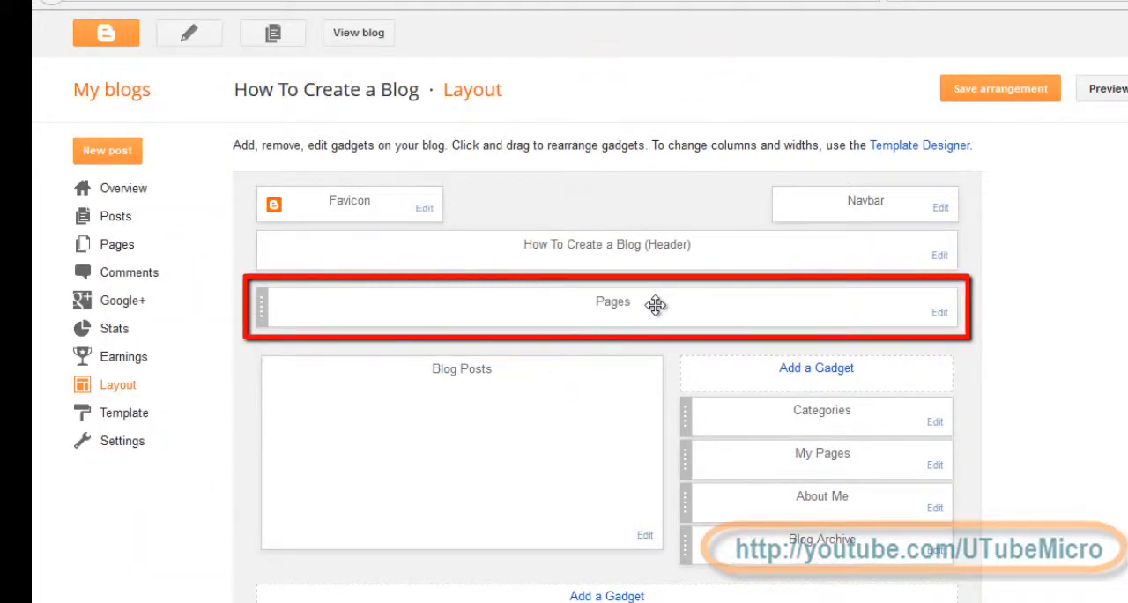
mouse_move(705, 313)
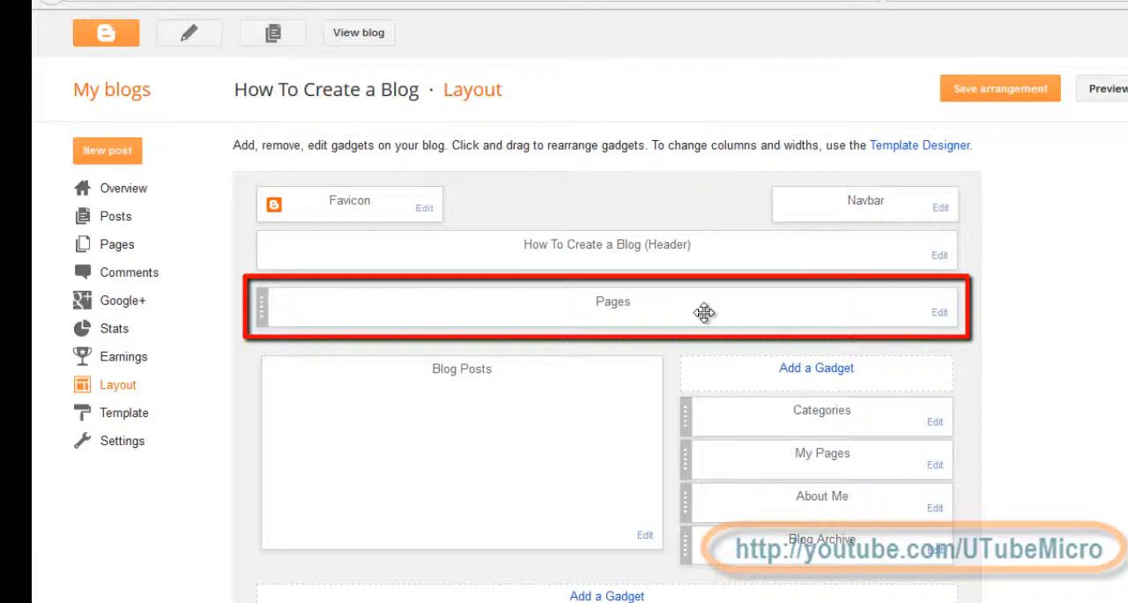
mouse_move(1001, 307)
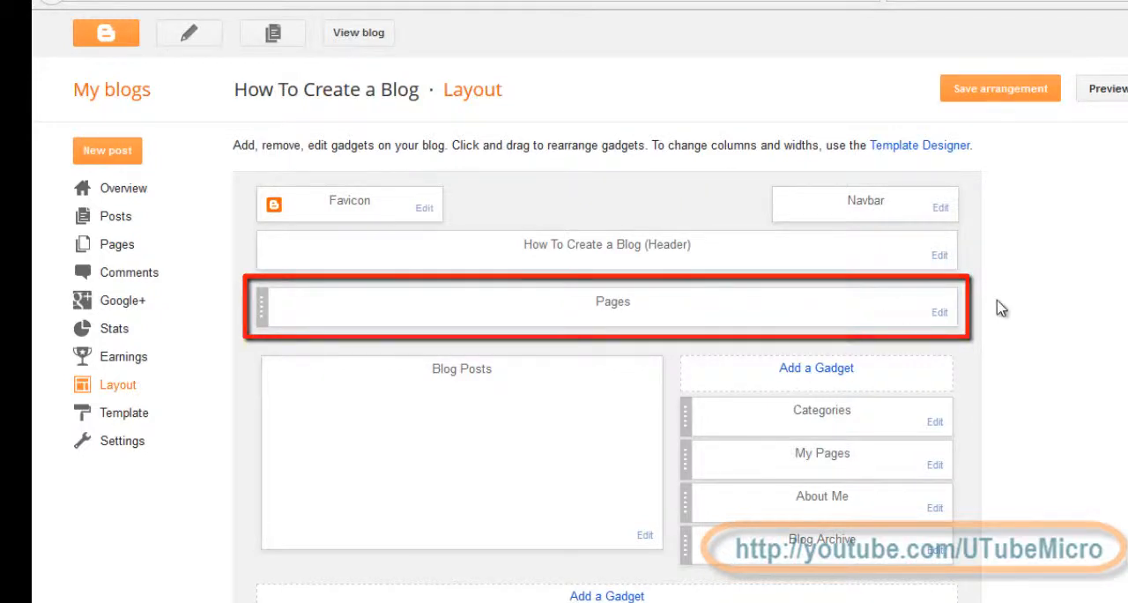
scroll(down, 3)
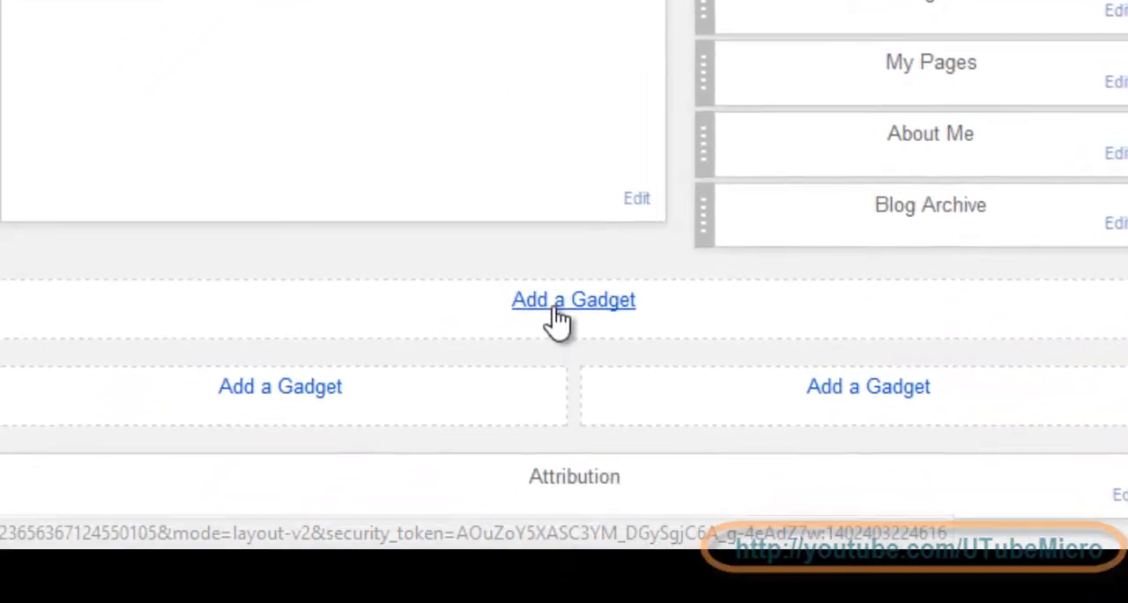
mouse_move(573, 399)
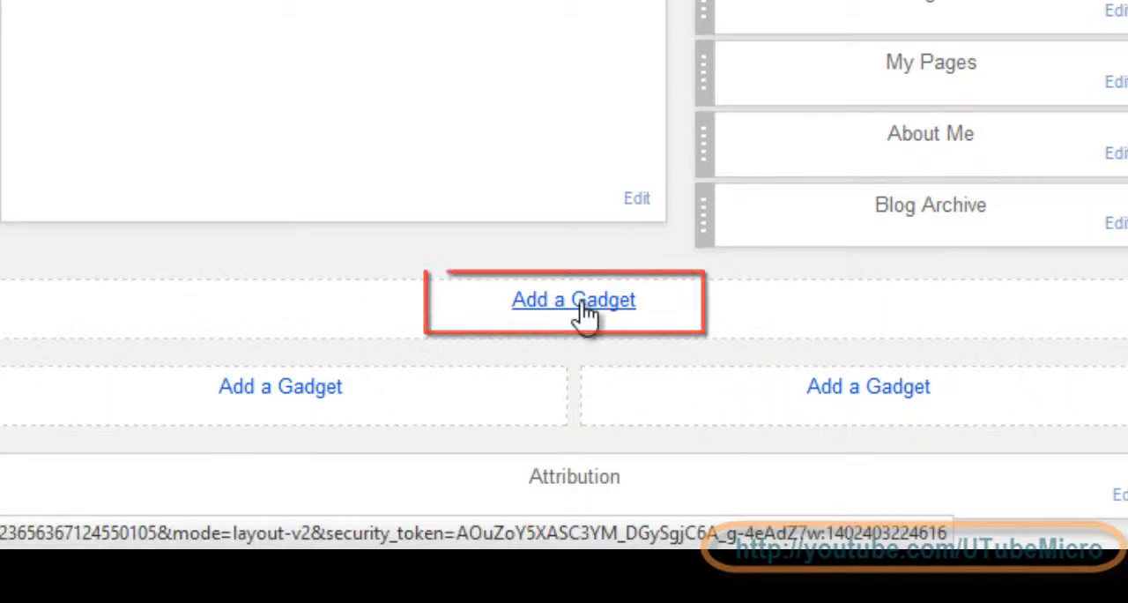
Add a Popular Posts gadget at the bottom with All time, thumbnails and snippets, and save it.
click(575, 299)
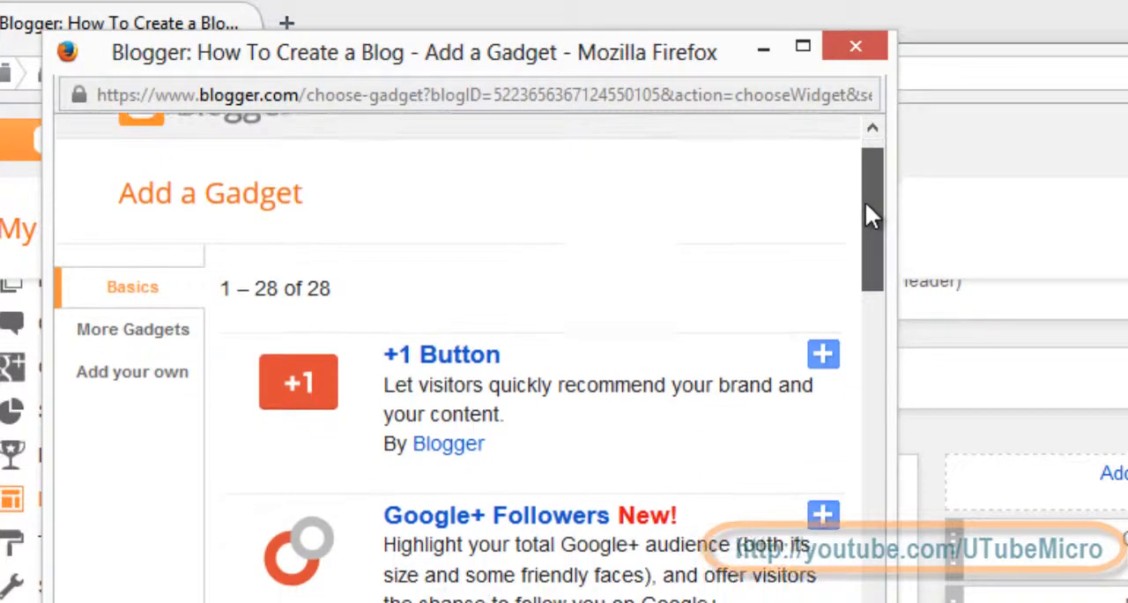
scroll(down, 3)
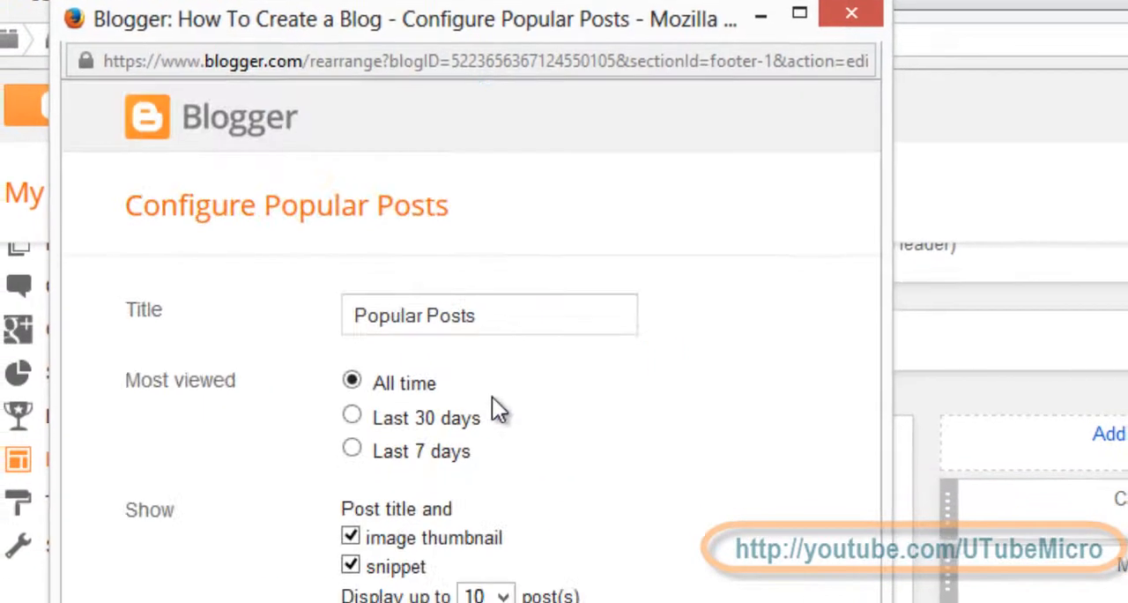
scroll(down, 3)
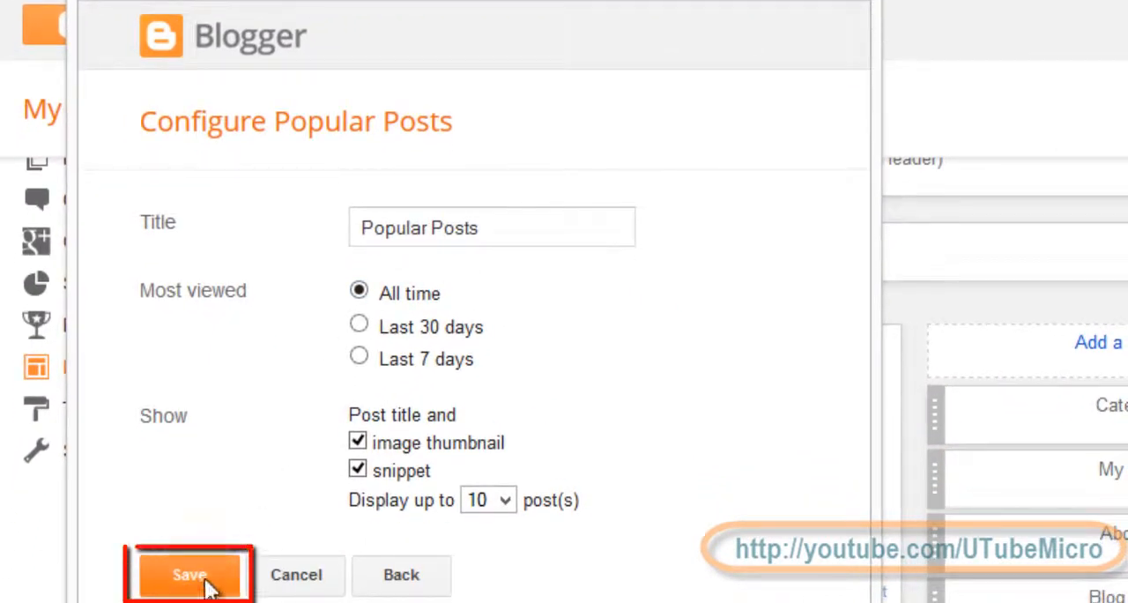
click(189, 574)
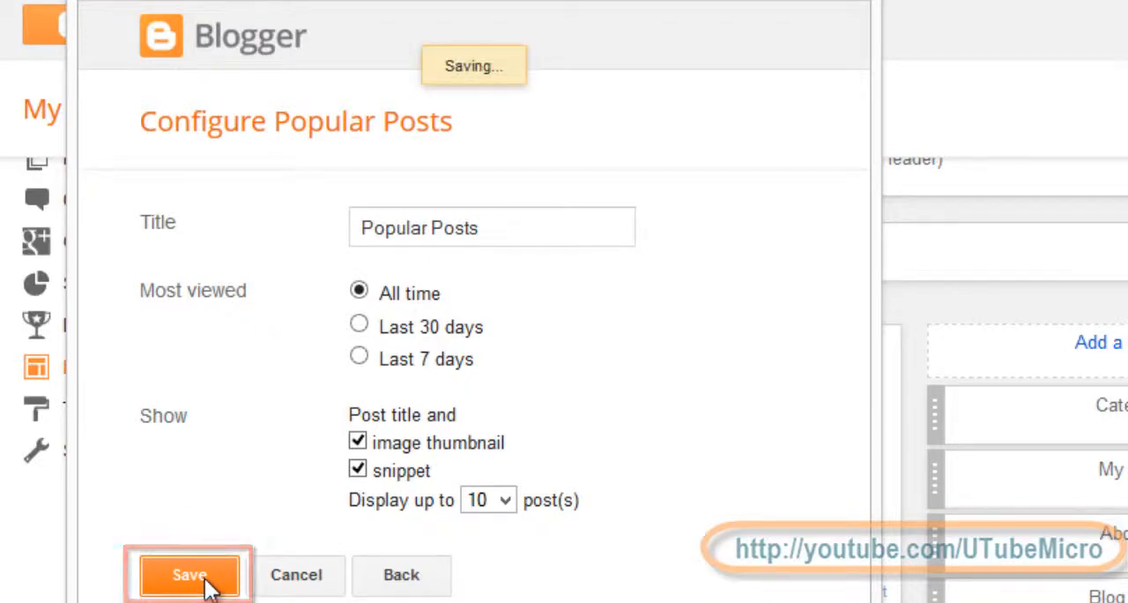
click(187, 575)
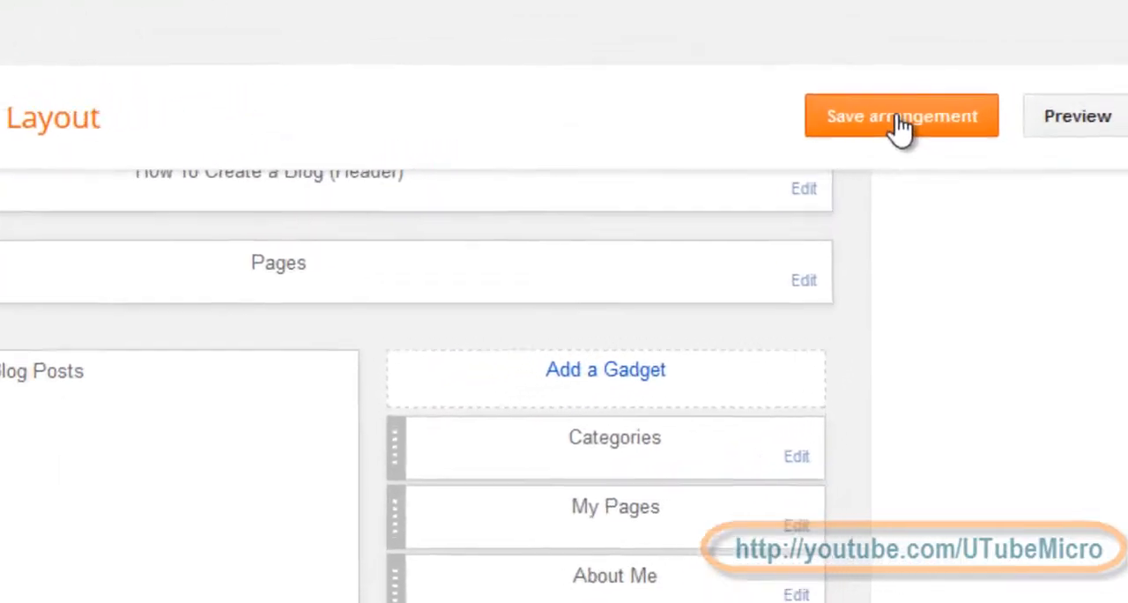
Save the layout arrangement and view the live blog from the confirmation notice.
click(901, 117)
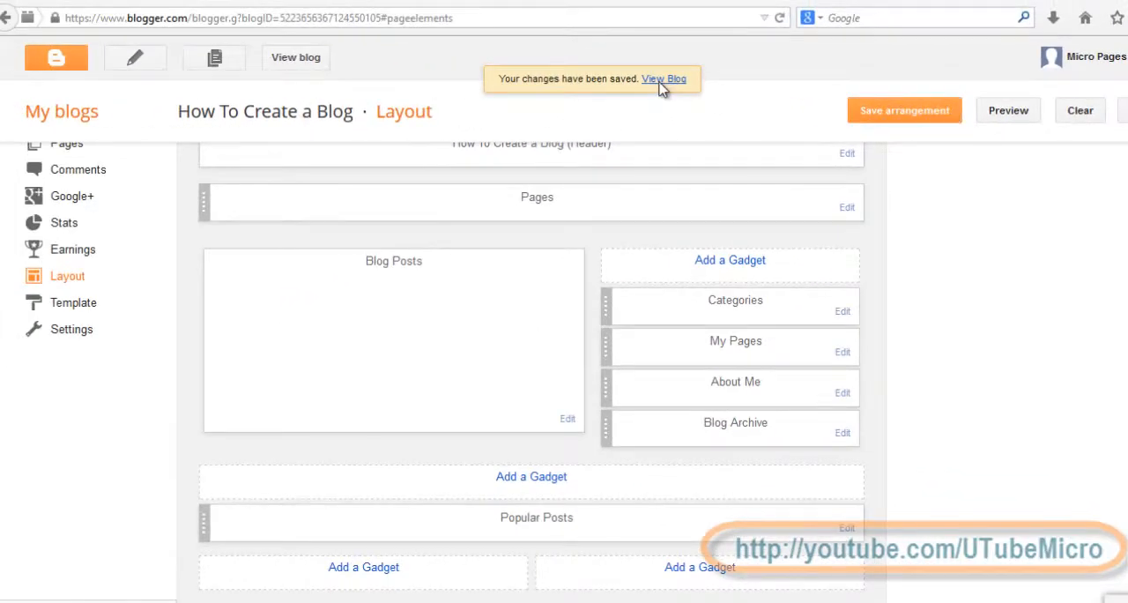
click(663, 77)
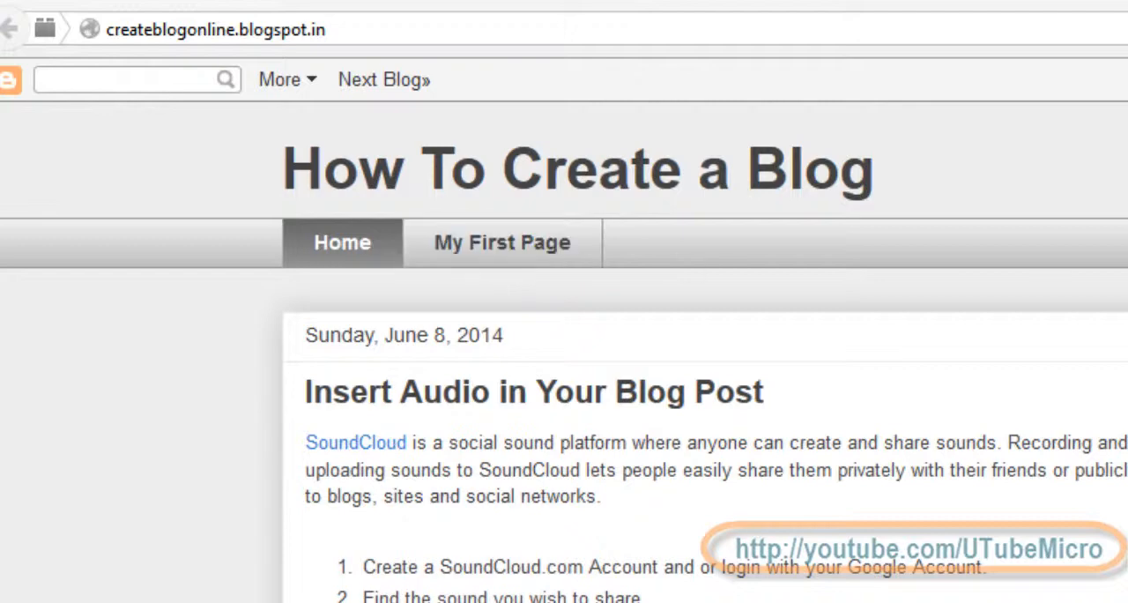
Scroll the live blog down to Popular Posts, then return to the Layout tab.
scroll(down, 3)
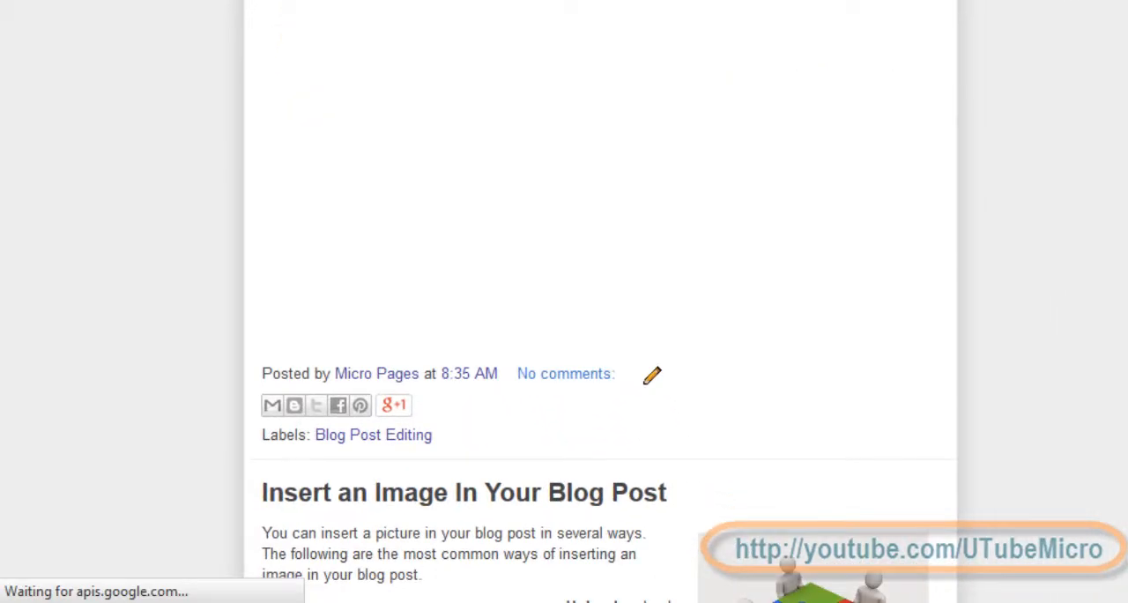
scroll(up, 3)
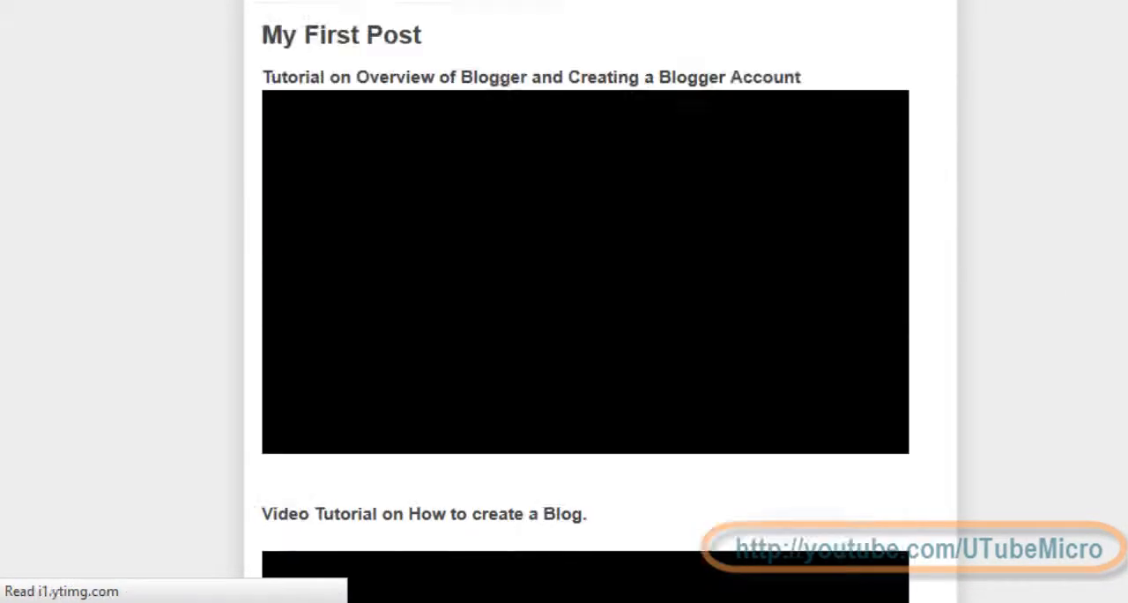
scroll(down, 3)
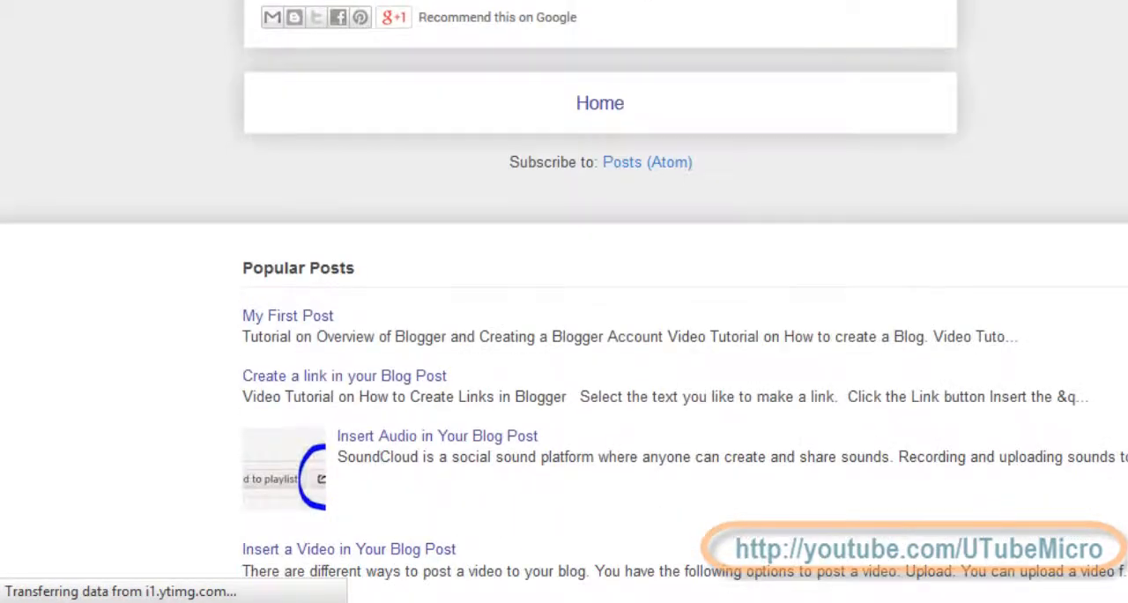
scroll(down, 3)
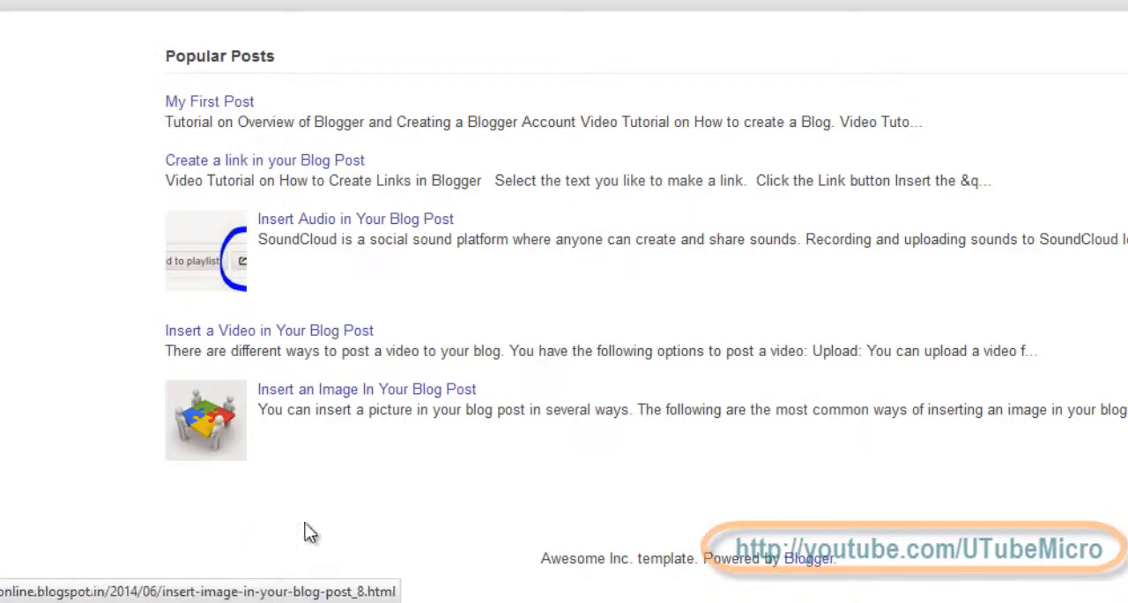
click(356, 219)
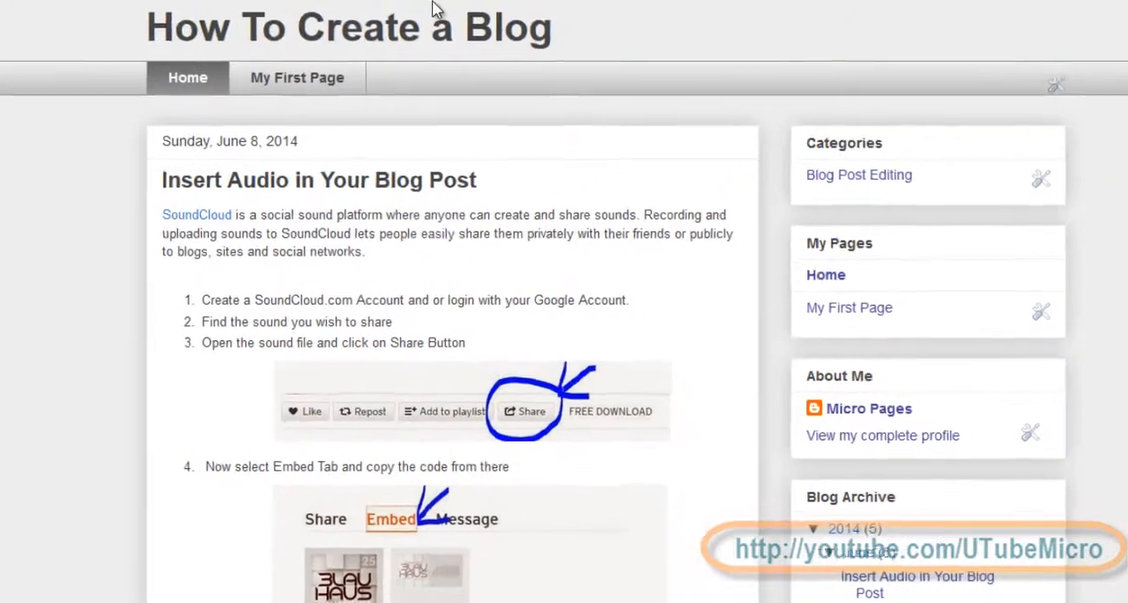
scroll(up, 3)
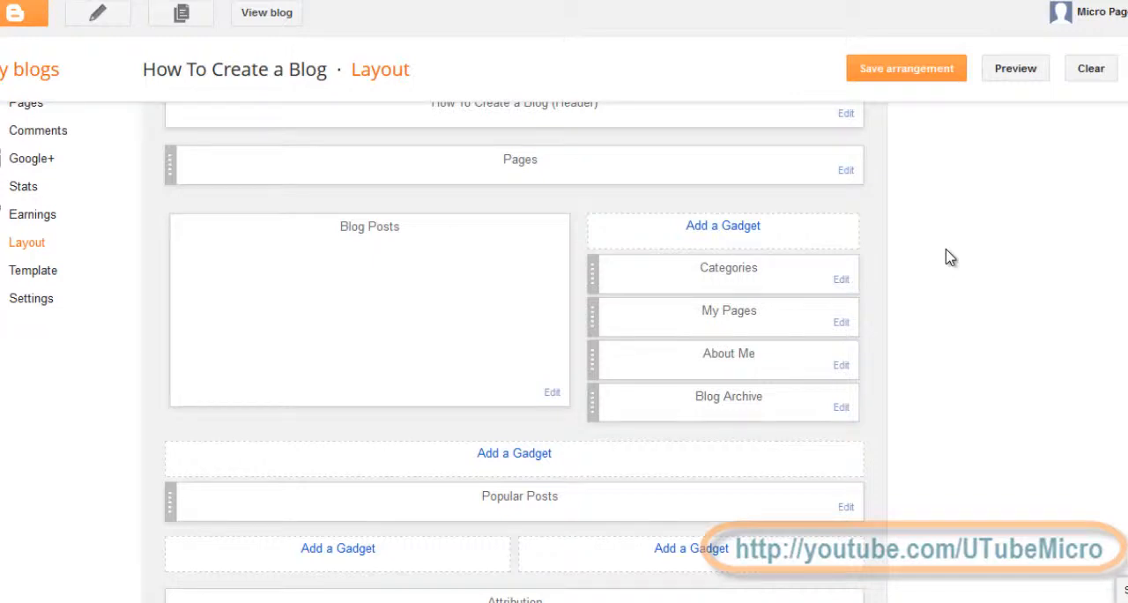
Delete the sidebar My Pages gadget via its Edit settings and view the live blog.
scroll(up, 3)
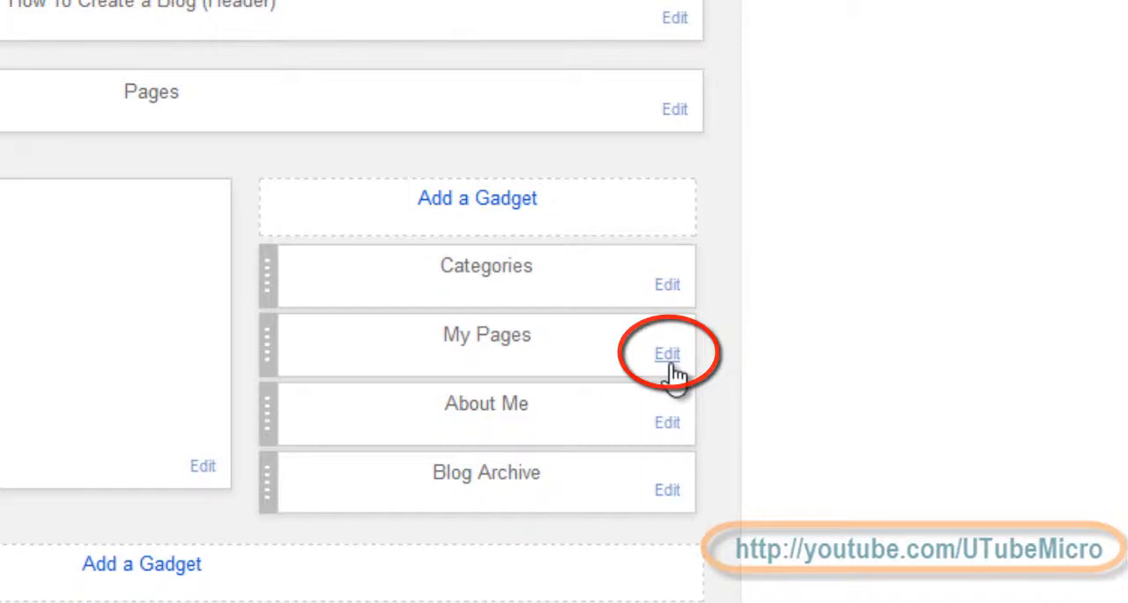
click(666, 353)
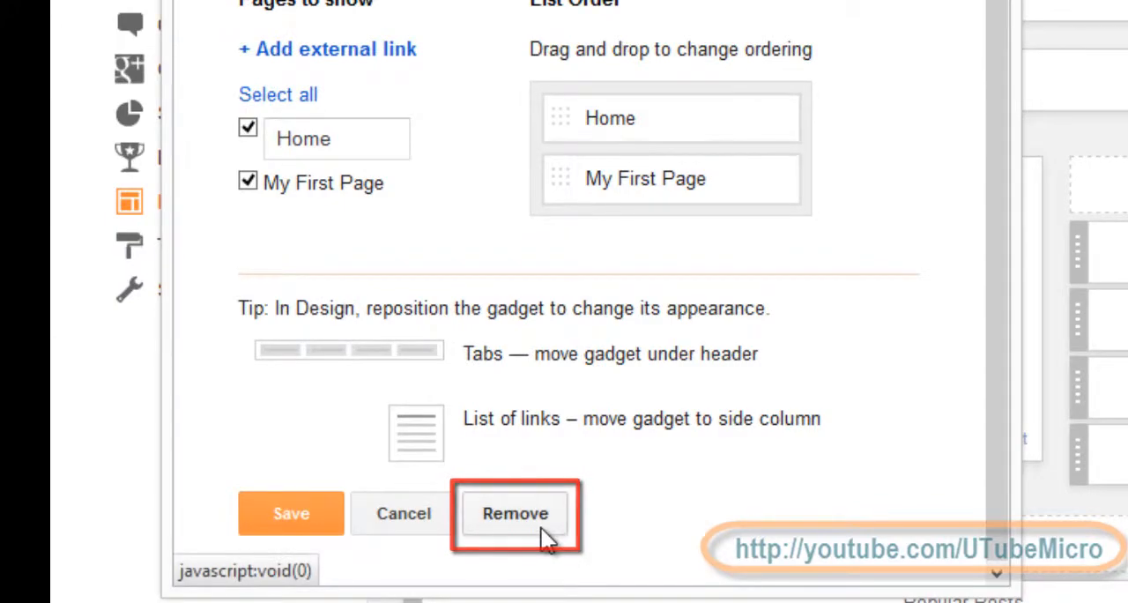
click(514, 513)
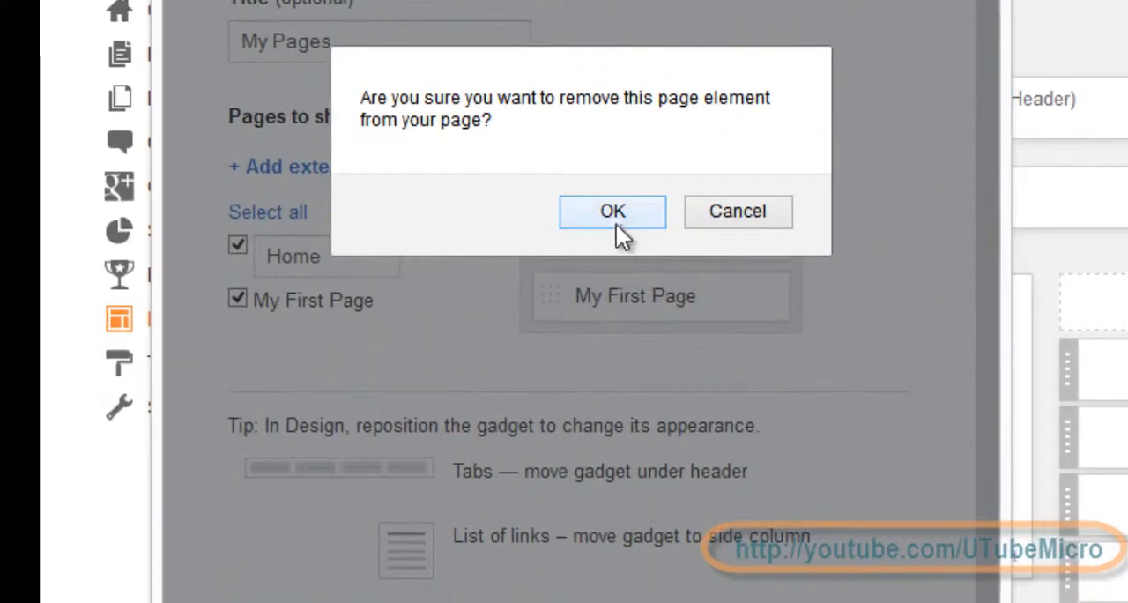
click(611, 212)
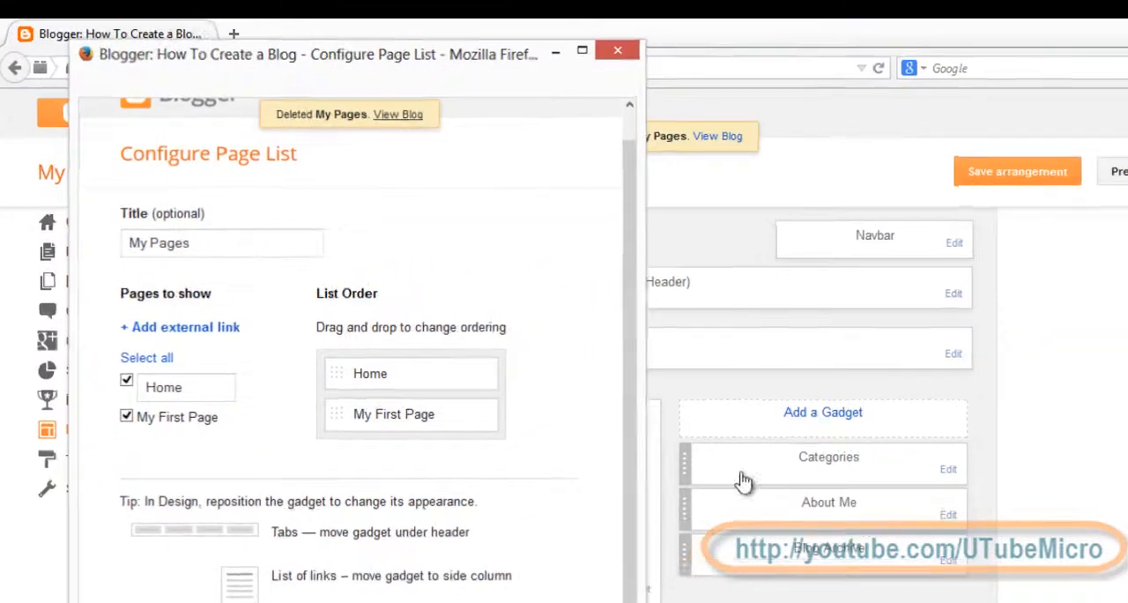
click(1015, 171)
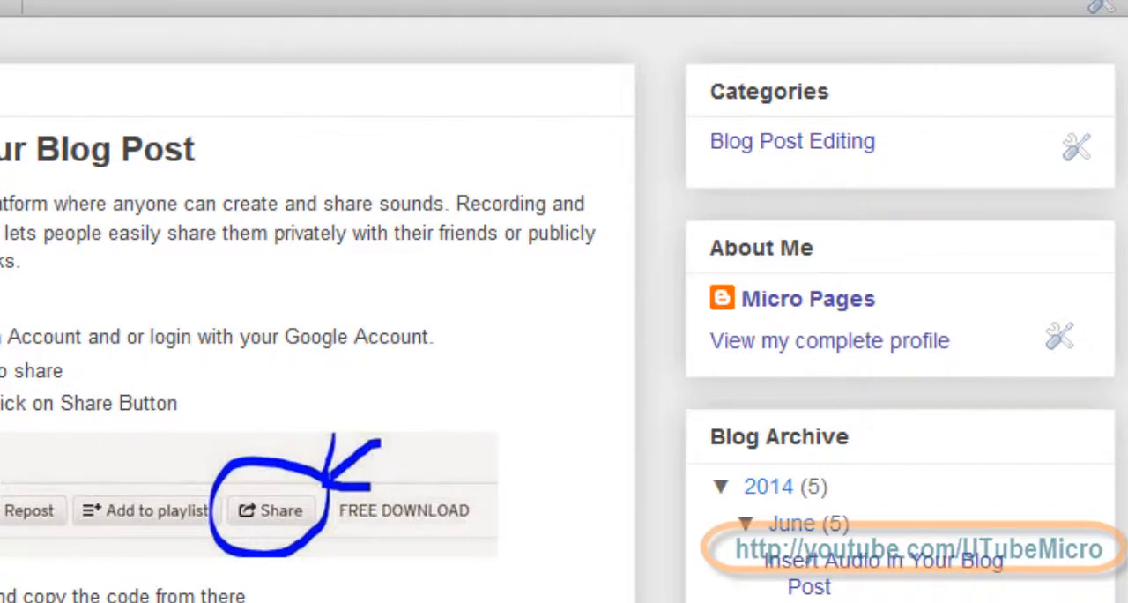
mouse_move(169, 14)
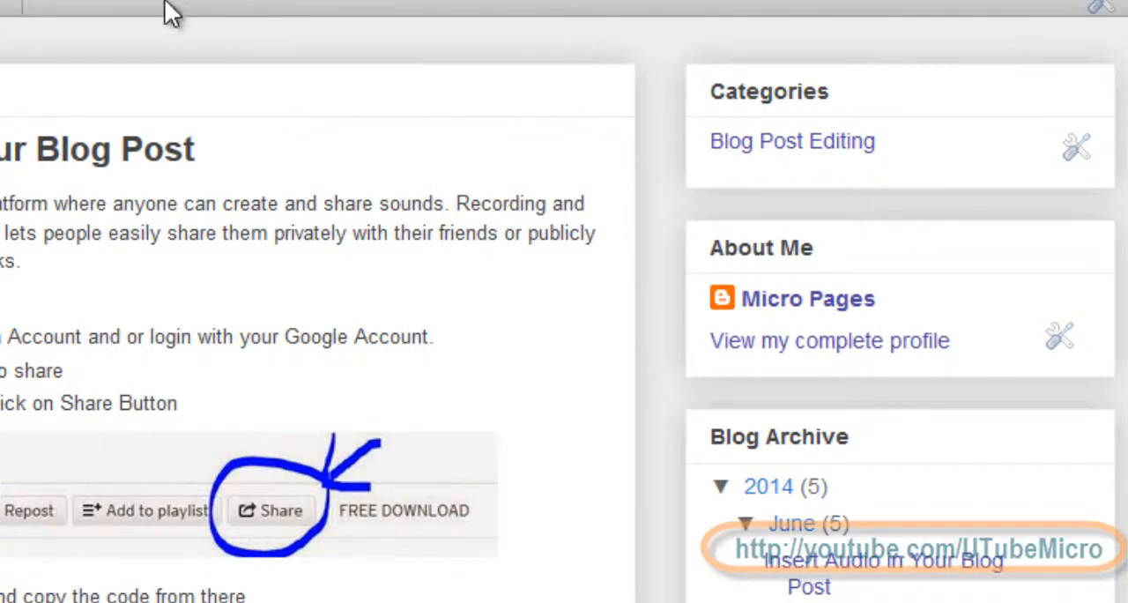
Scroll the live blog to confirm the sidebar lists only Categories, About Me and Blog Archive.
scroll(up, 3)
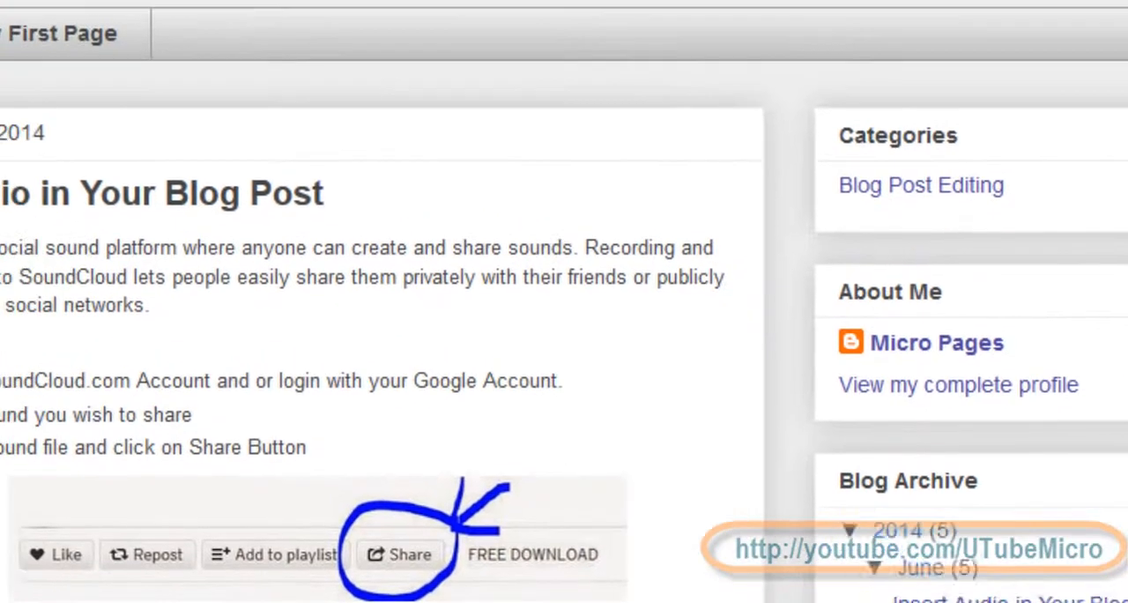